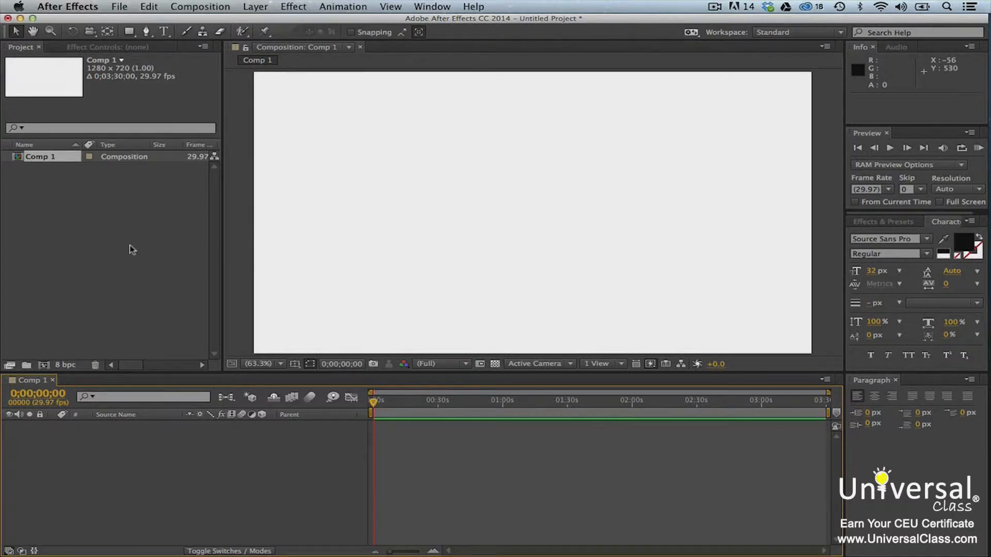
mouse_move(423, 77)
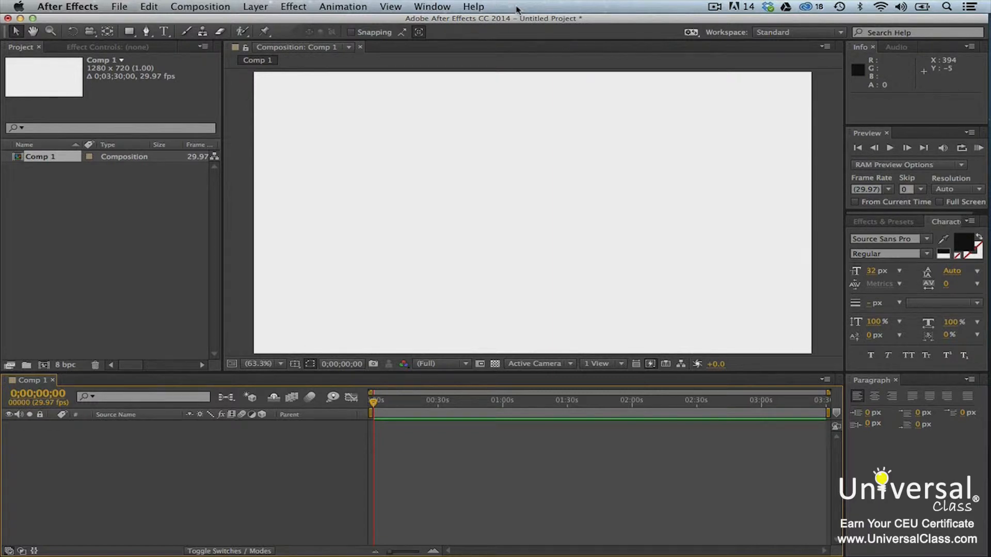
mouse_move(474, 32)
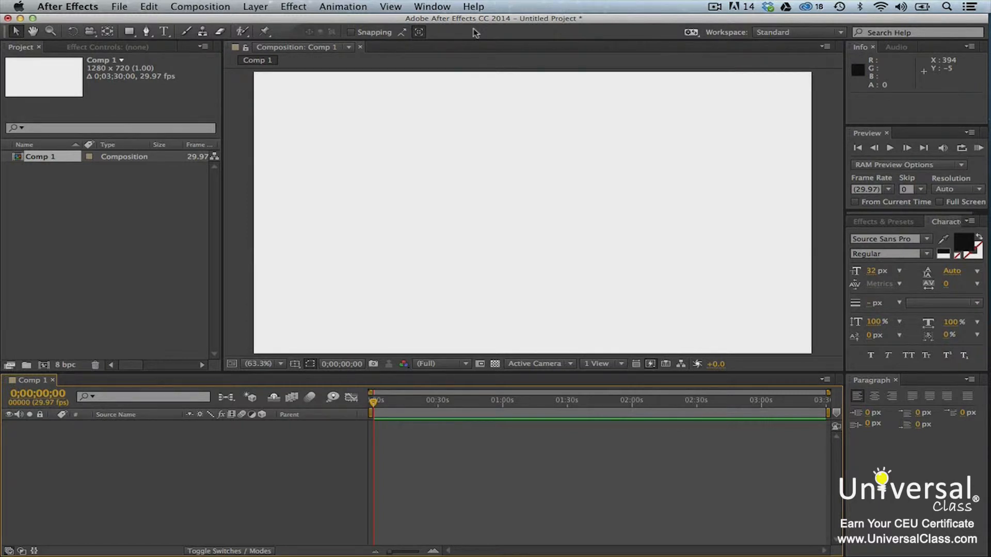
mouse_move(291, 149)
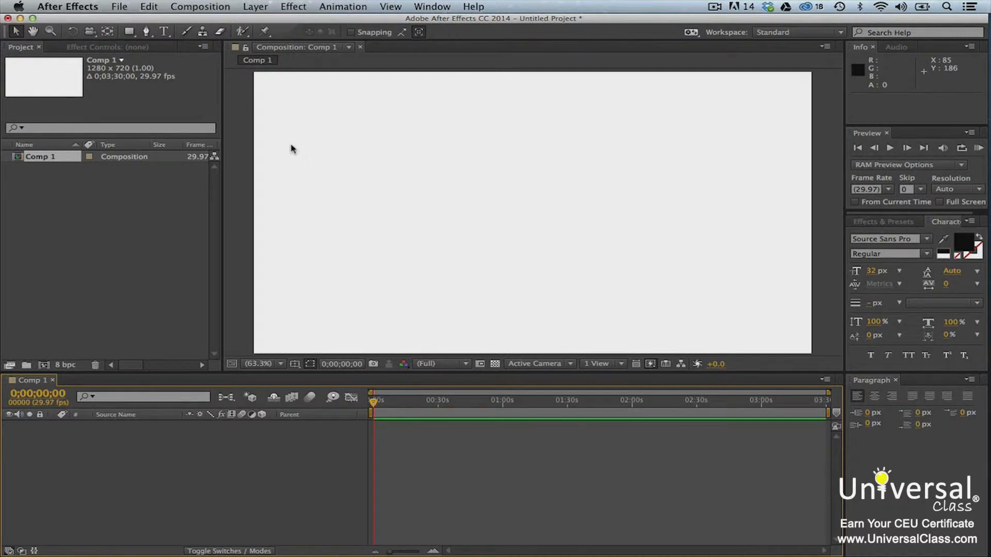
mouse_move(115, 99)
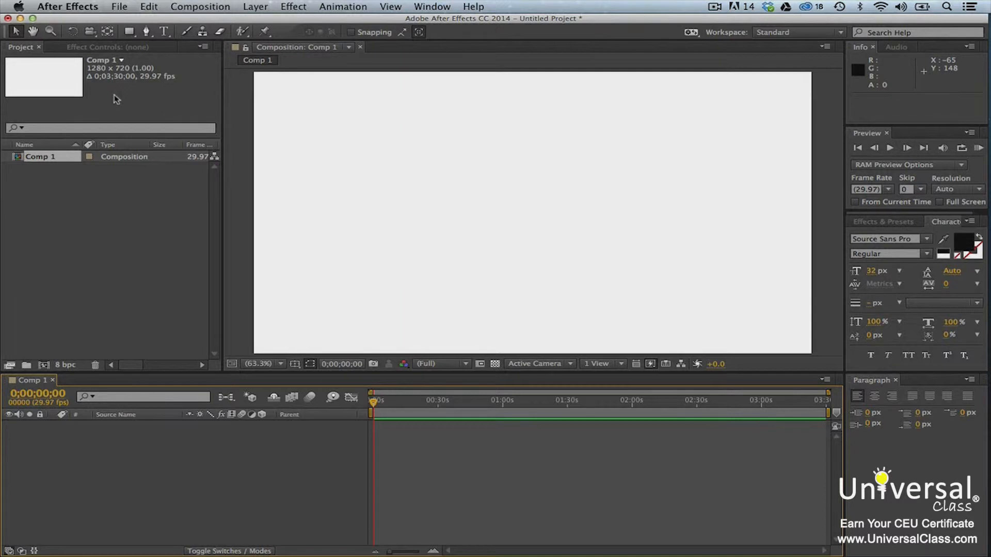
mouse_move(659, 54)
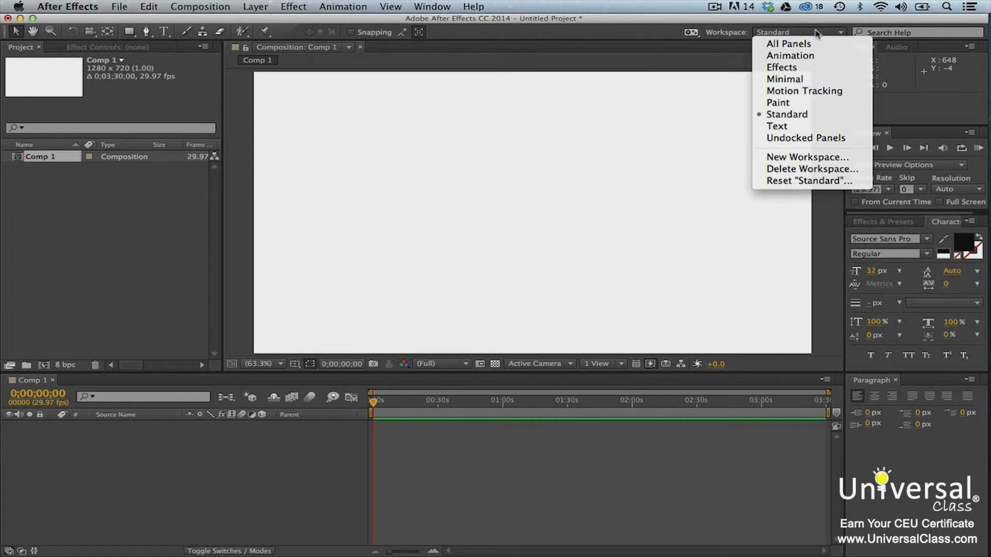
mouse_move(819, 32)
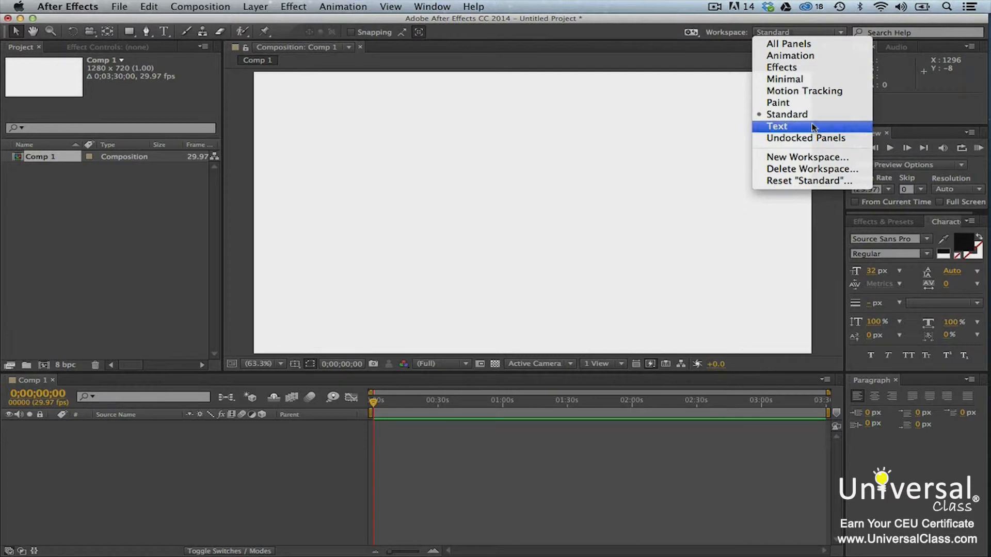
Switch the interface to the Text workspace from the Workspace dropdown.
left_click(776, 126)
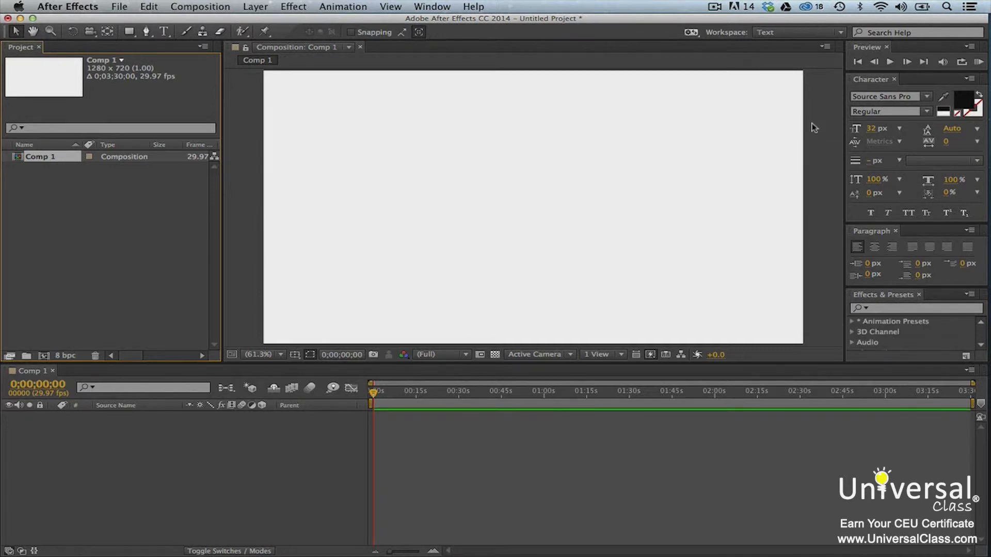
mouse_move(894, 91)
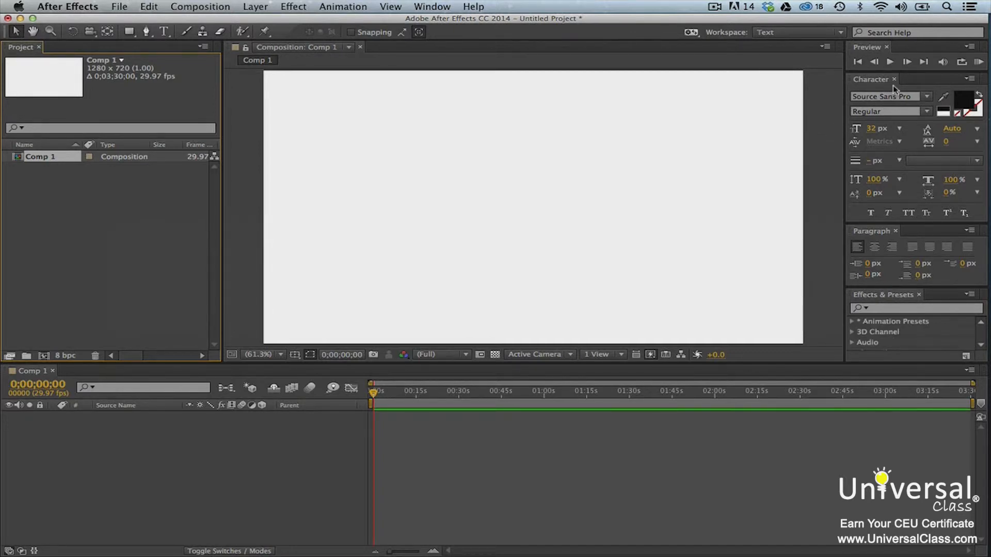
Toggle the Character panel from the Window menu's panel list.
left_click(429, 7)
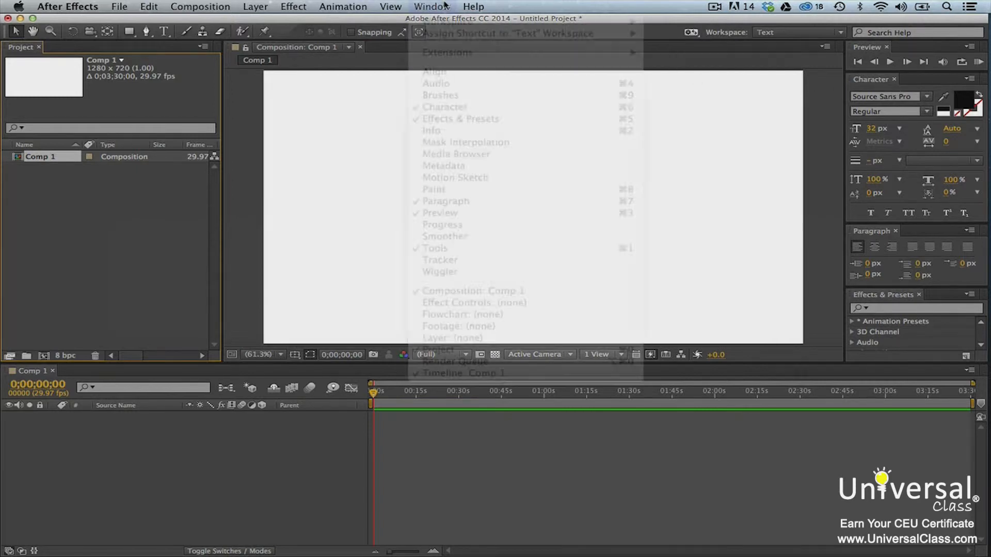
left_click(431, 6)
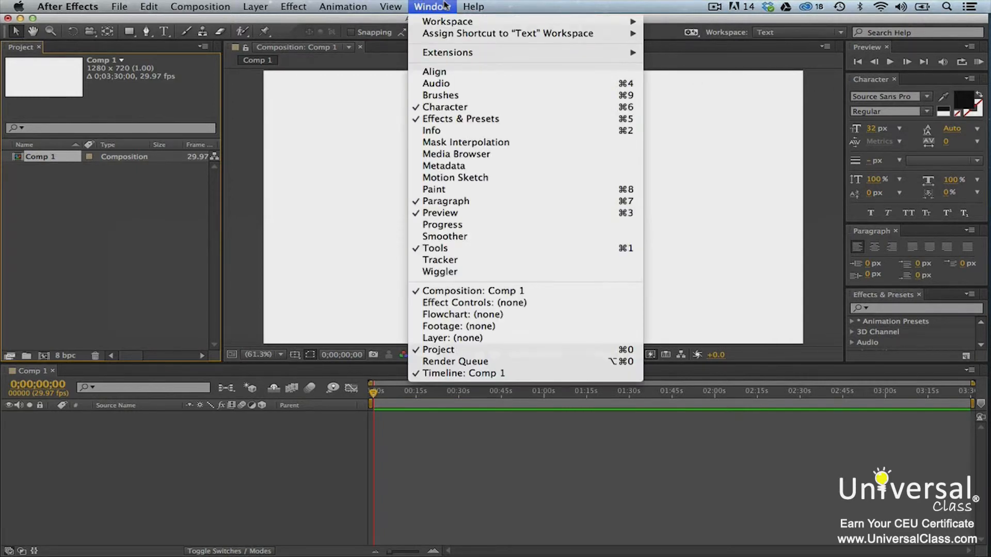
mouse_move(455, 109)
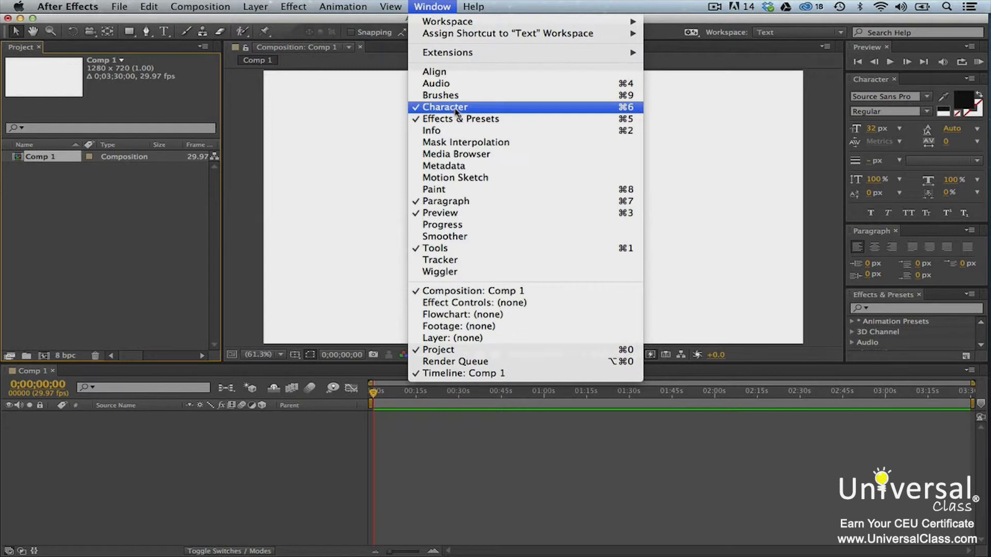
left_click(446, 106)
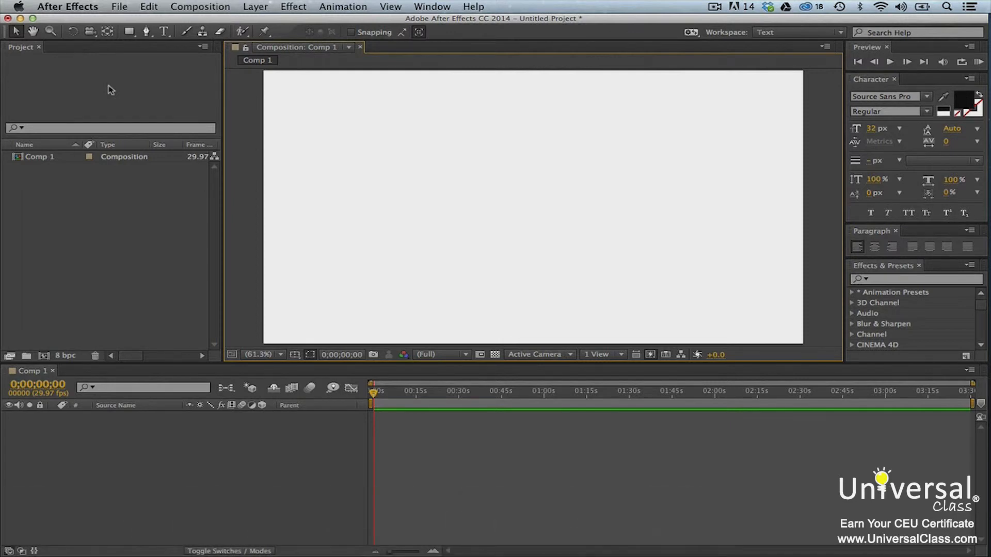
mouse_move(99, 64)
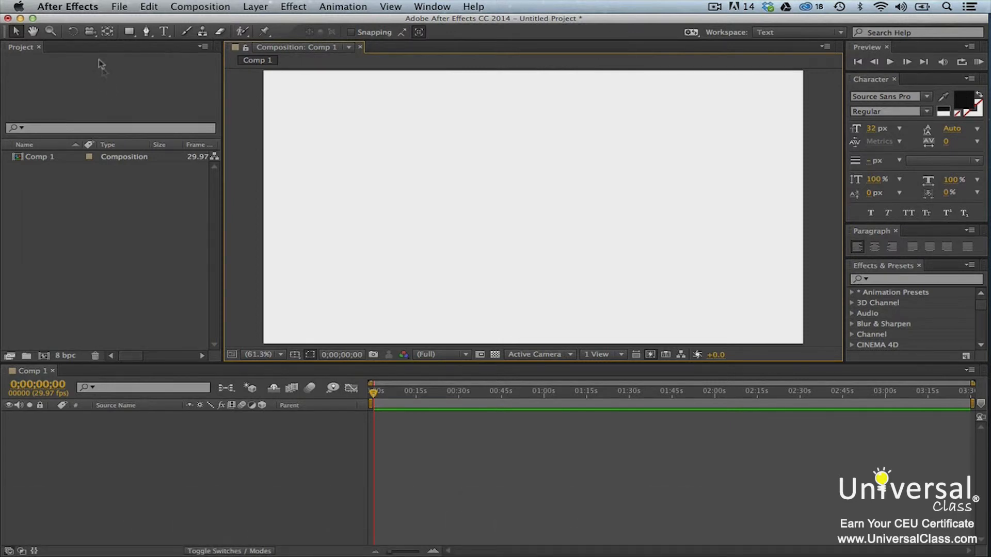
Raise the Brightness slider in Appearance preferences to a lighter gray and apply with OK.
left_click(66, 6)
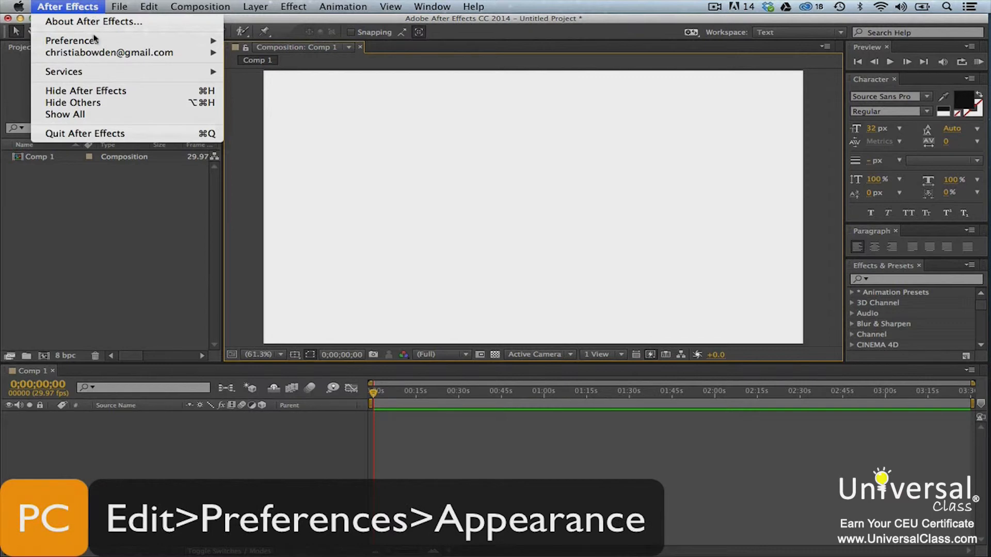
mouse_move(71, 41)
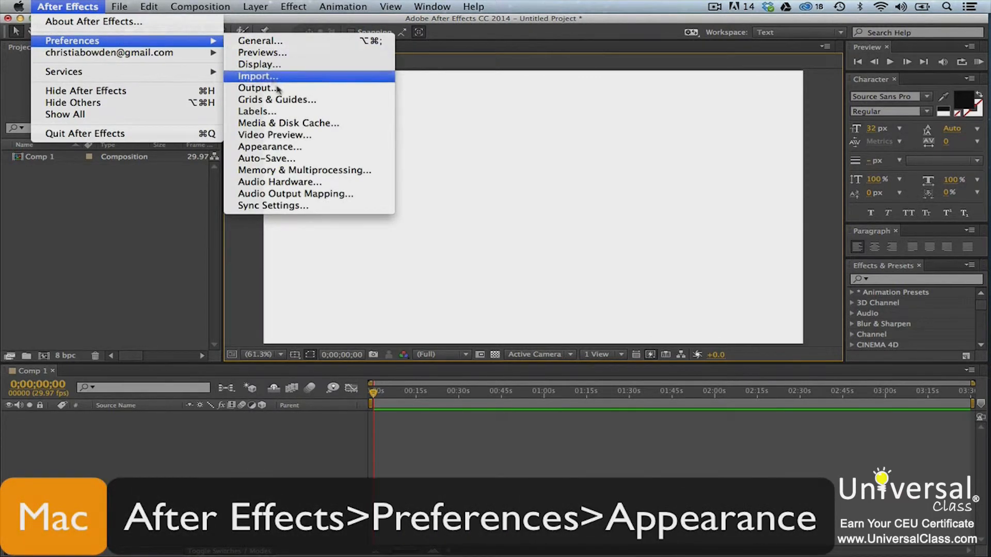
left_click(271, 146)
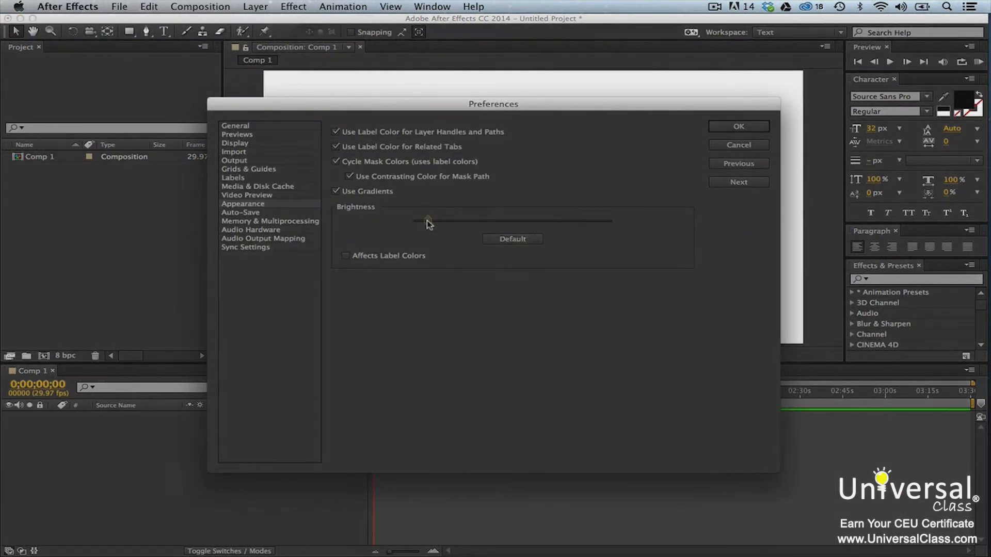
left_click_drag(427, 221, 443, 221)
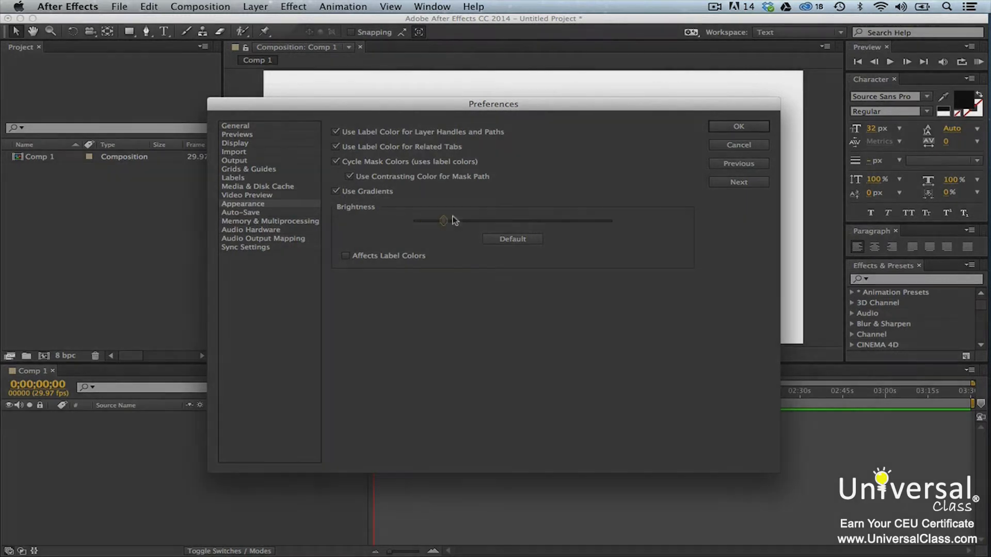
left_click_drag(443, 221, 512, 221)
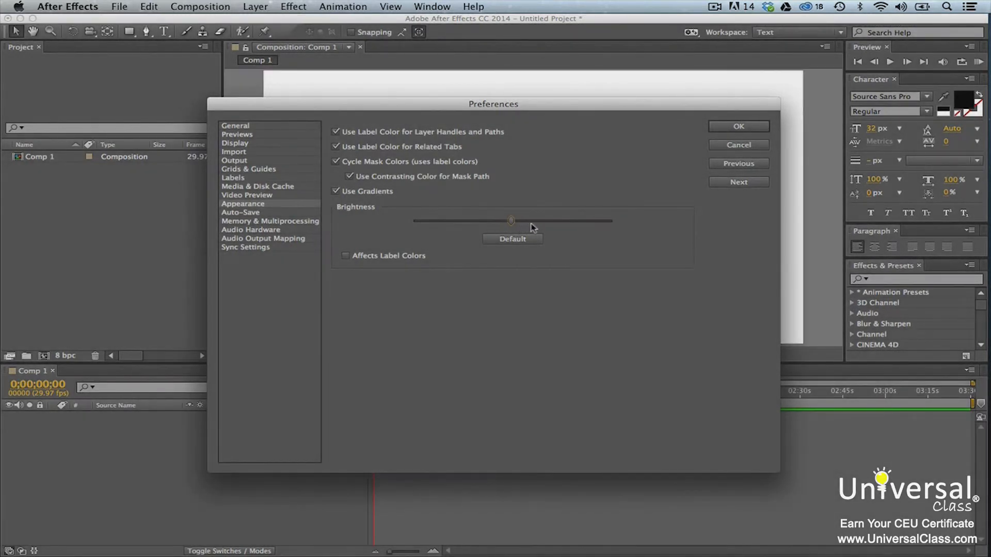
left_click(739, 126)
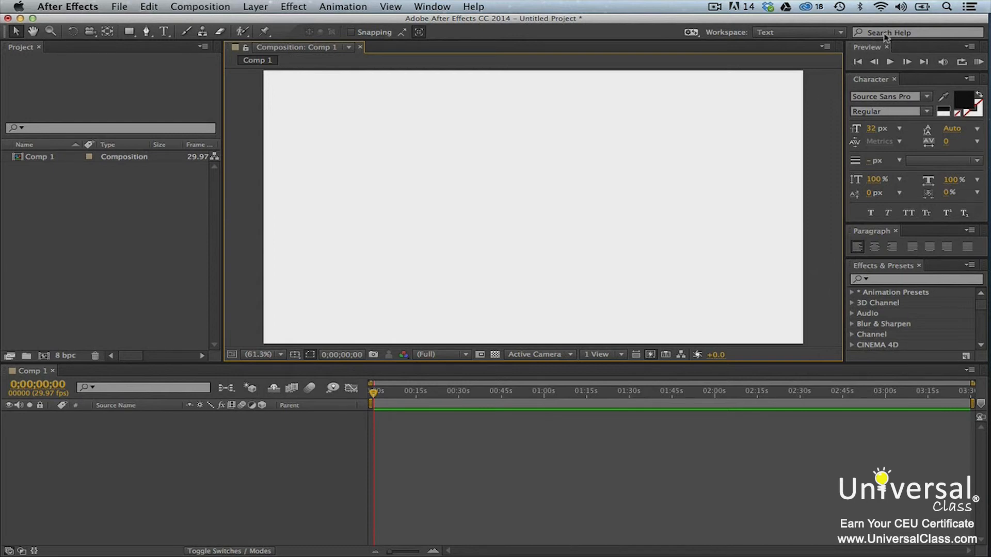
Search the help field for 'Add Text' to open Adobe's support results.
left_click(917, 32)
type("Add")
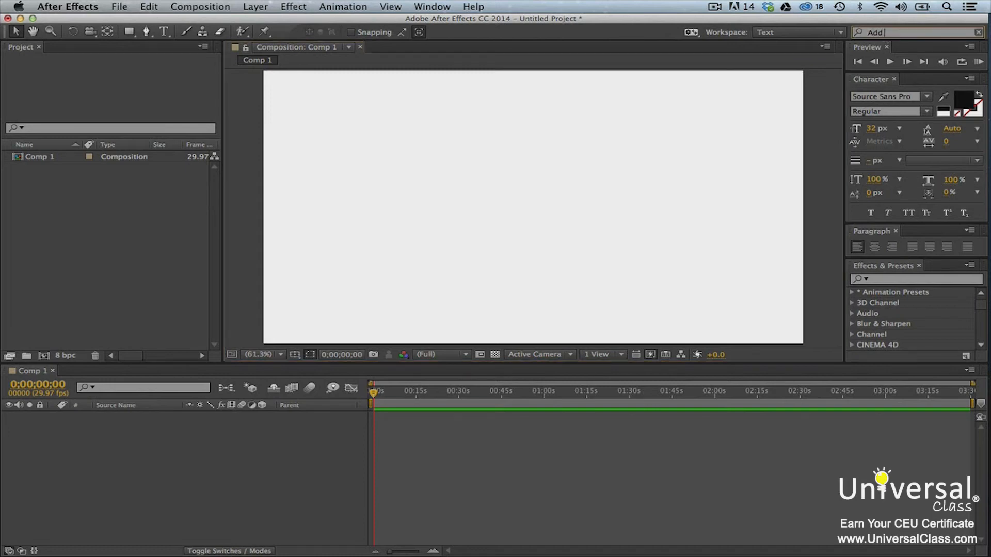
type("Text")
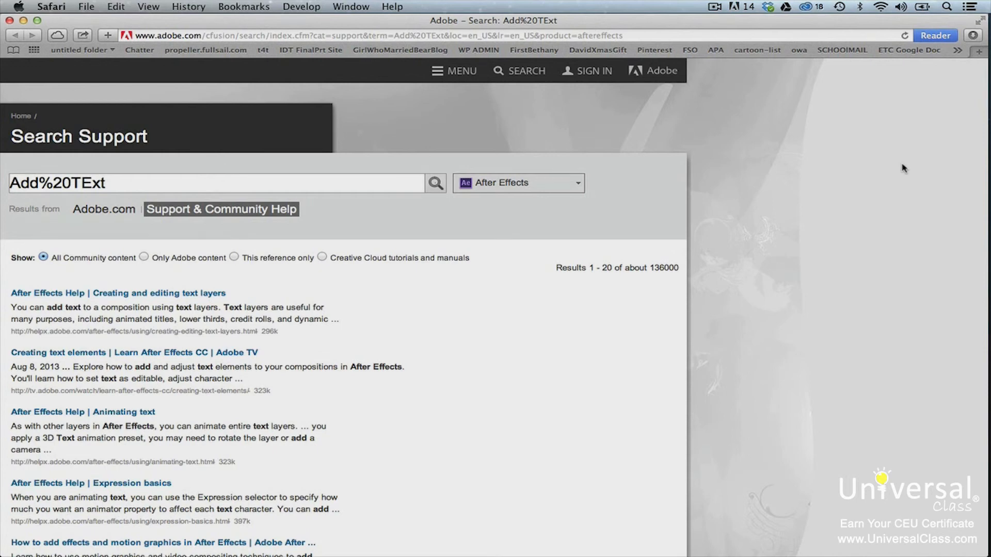
mouse_move(883, 178)
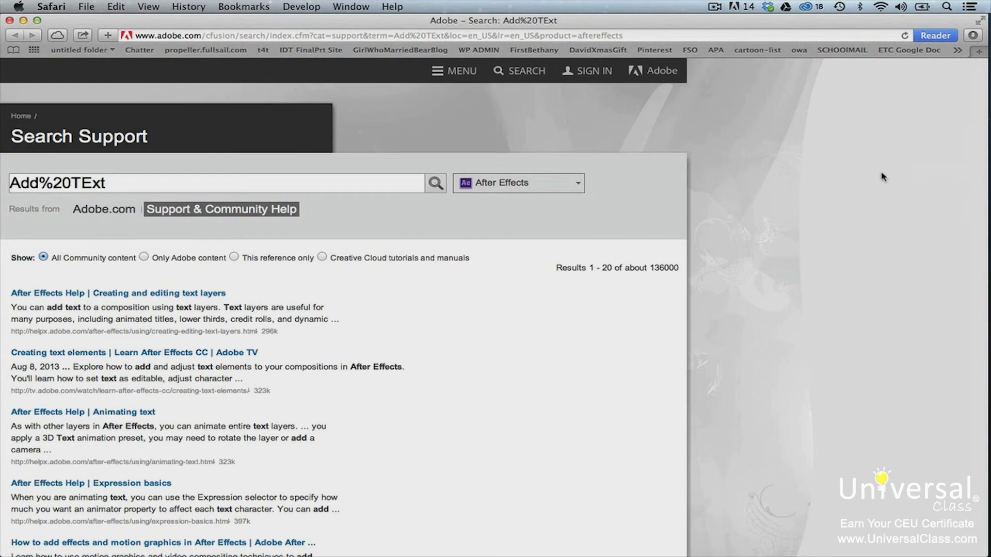
Review the add-text results, then open After Effects Help from the Help menu.
scroll("down", 3)
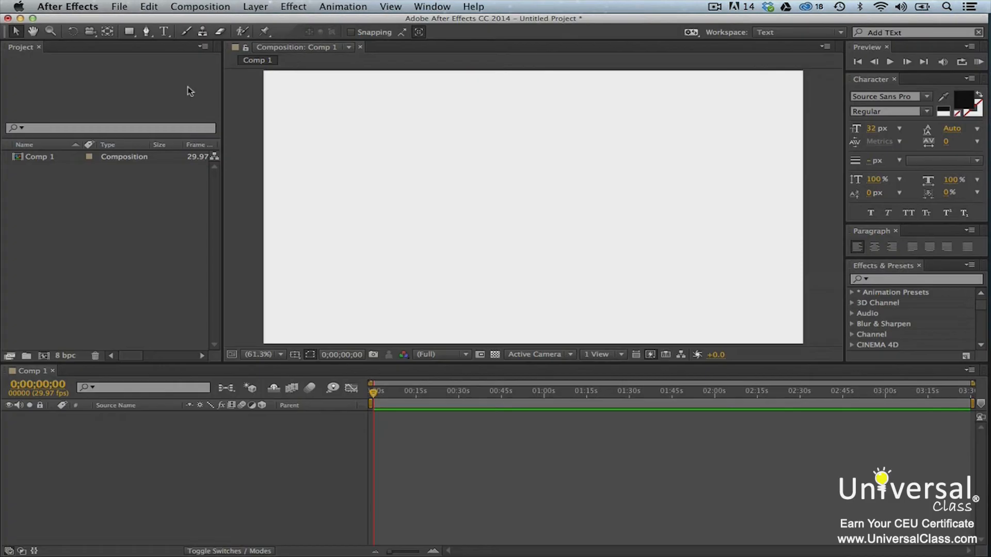
left_click(473, 5)
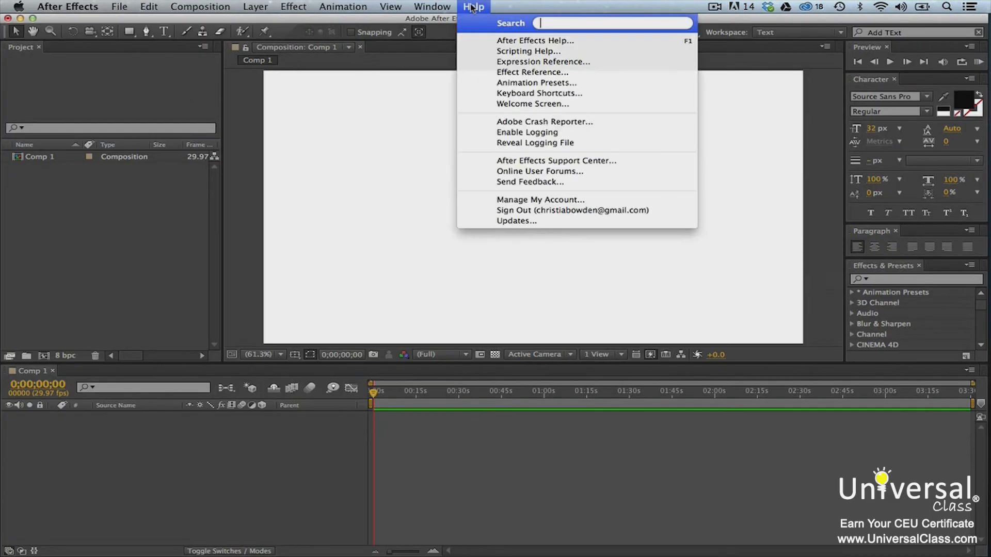
left_click(533, 41)
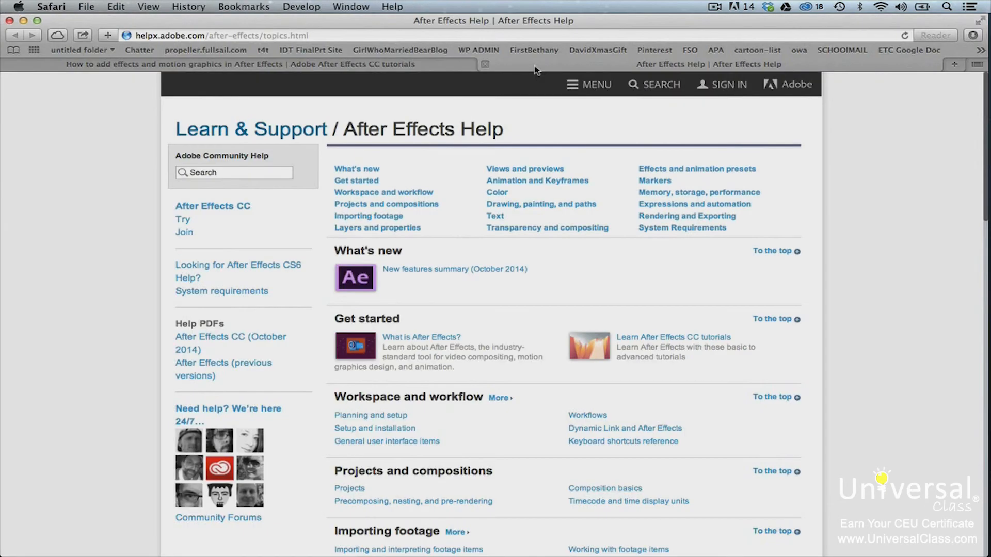